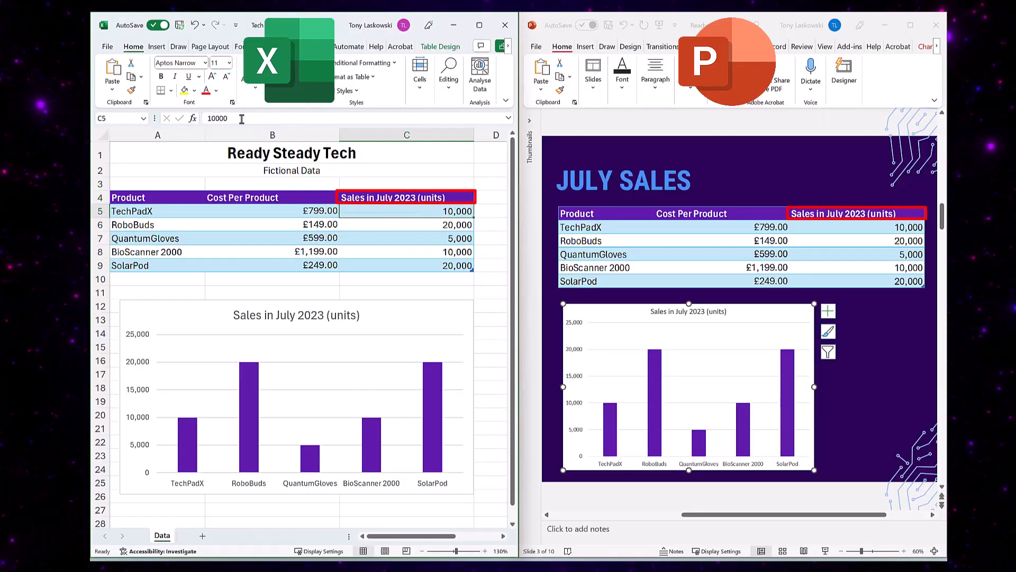
# Enter the sales figures 5000 and 15000 in the Excel workbook
pyautogui.write('5000')
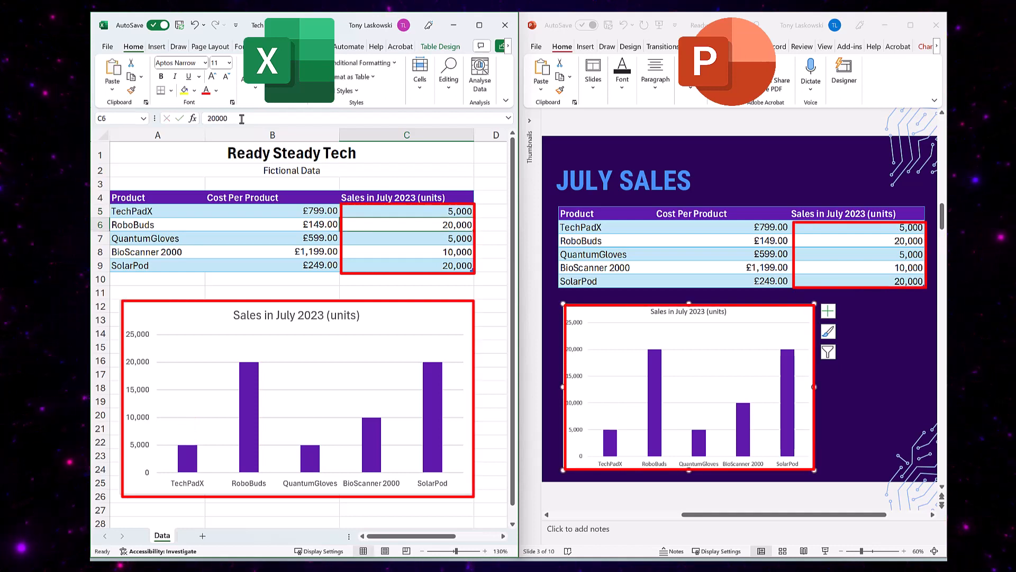
pyautogui.write('15000')
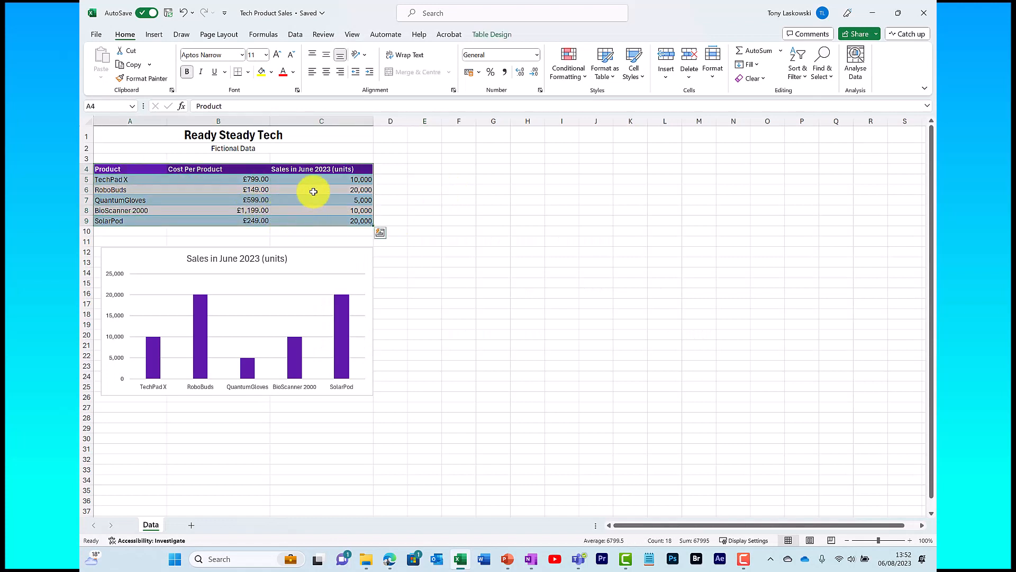
# Copy the Excel sales table and choose Paste link in PowerPoint's Paste Special
pyautogui.press('Ctrl+c')
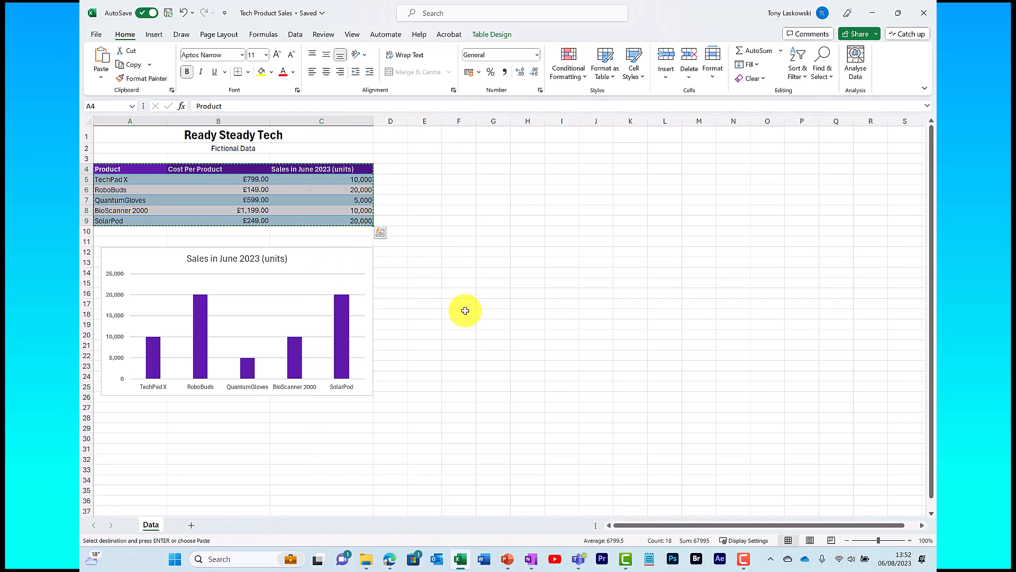
pyautogui.click(505, 559)
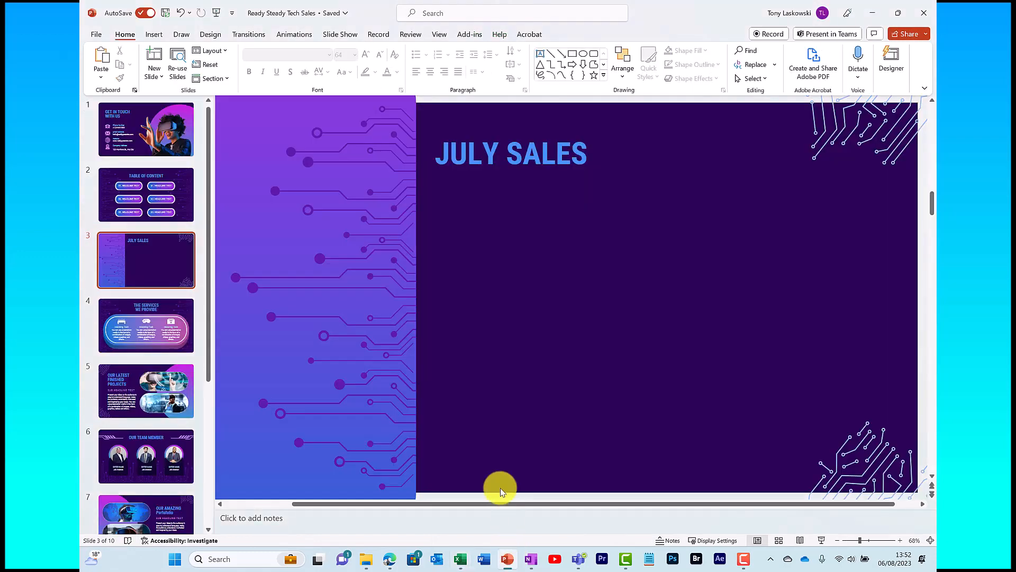
pyautogui.click(101, 58)
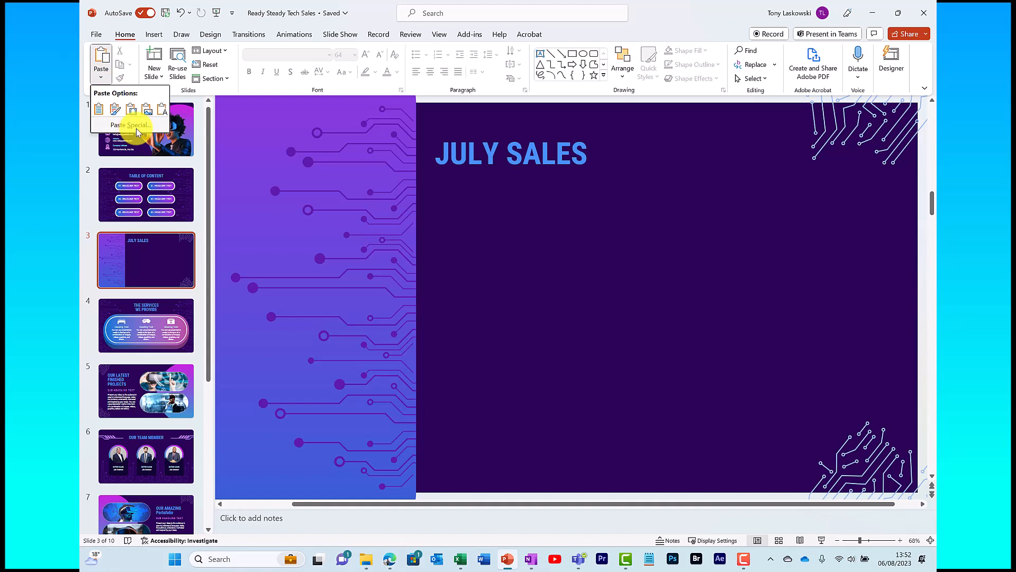
pyautogui.click(124, 125)
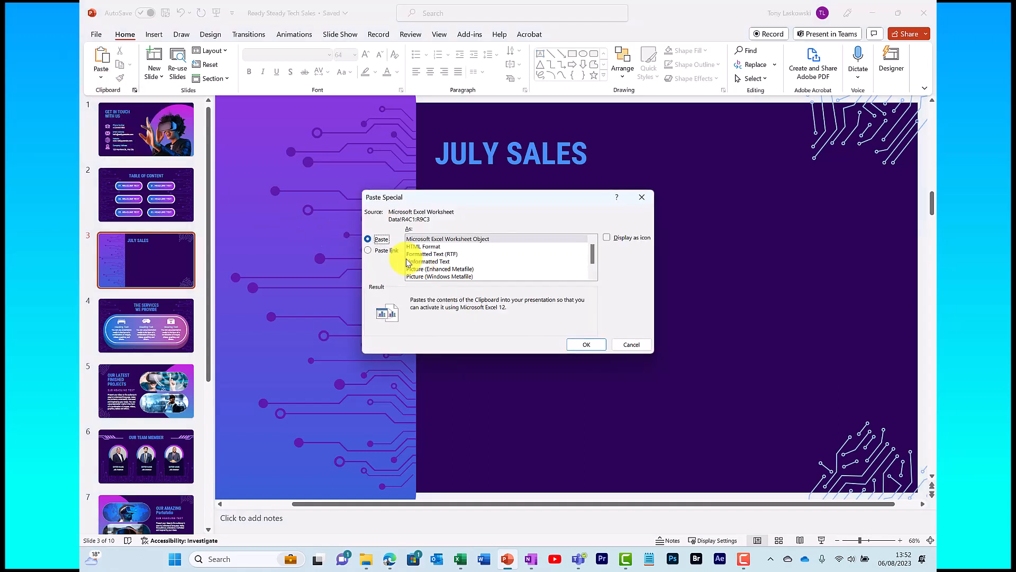
pyautogui.click(368, 250)
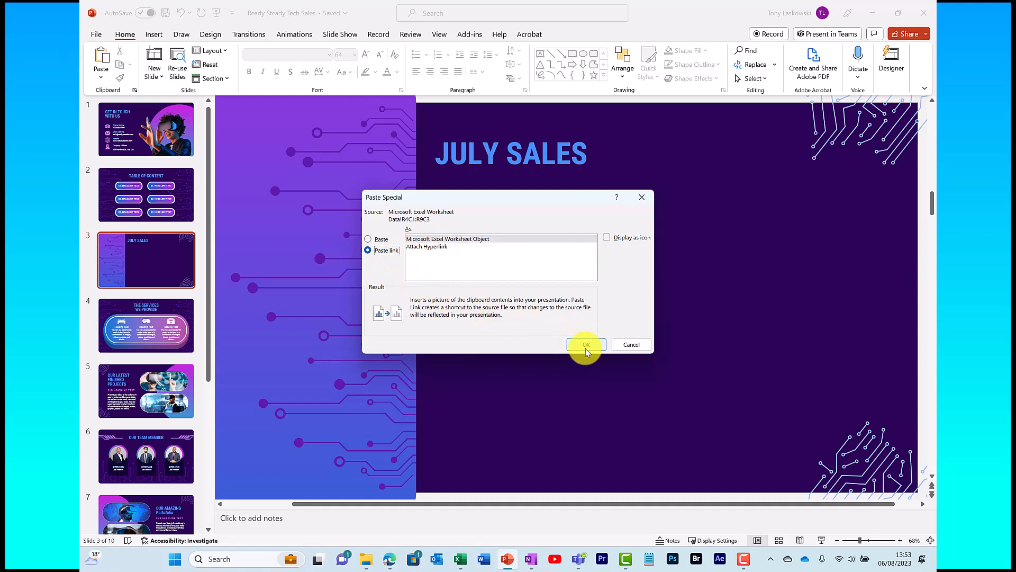
# Insert the linked table, move it under the JULY SALES title and widen it
pyautogui.click(586, 344)
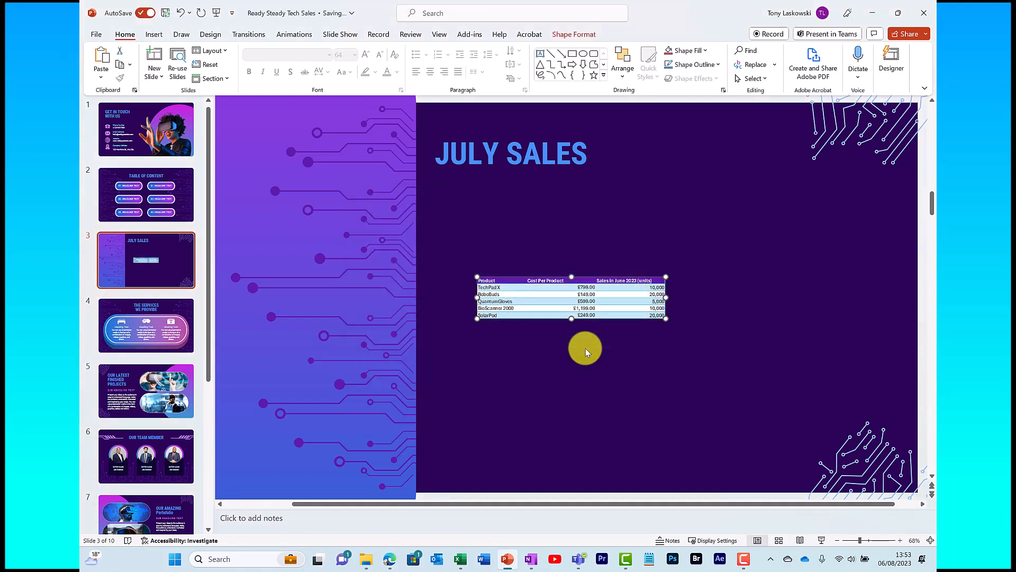
pyautogui.moveTo(586, 352); pyautogui.dragTo(499, 220)
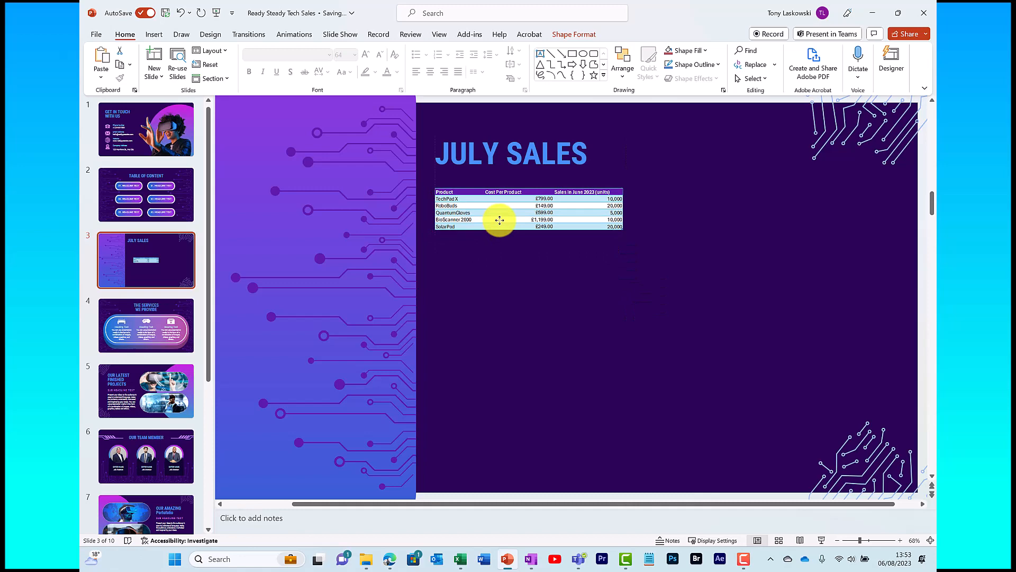
pyautogui.moveTo(500, 219); pyautogui.dragTo(662, 260)
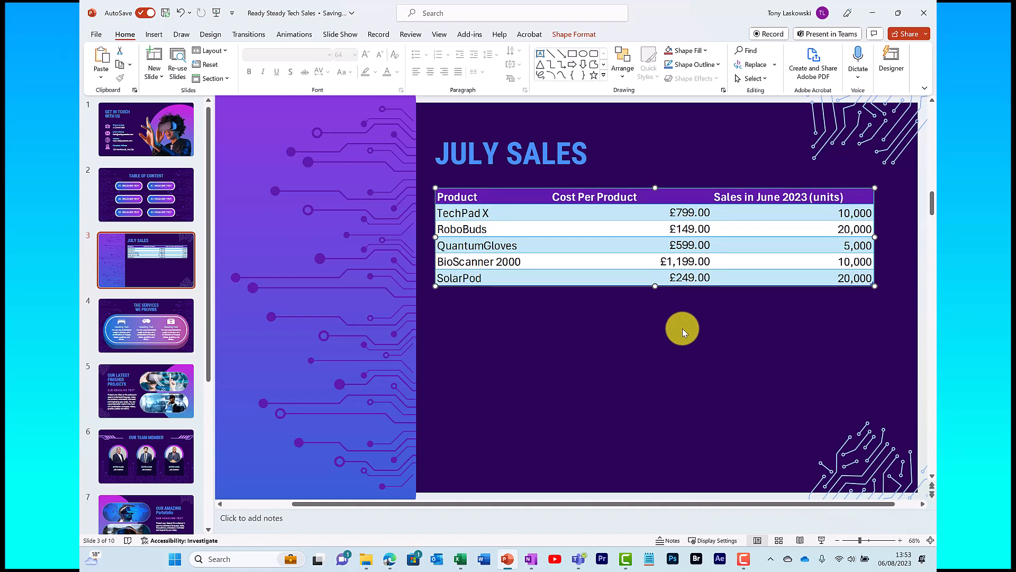
pyautogui.moveTo(611, 358)
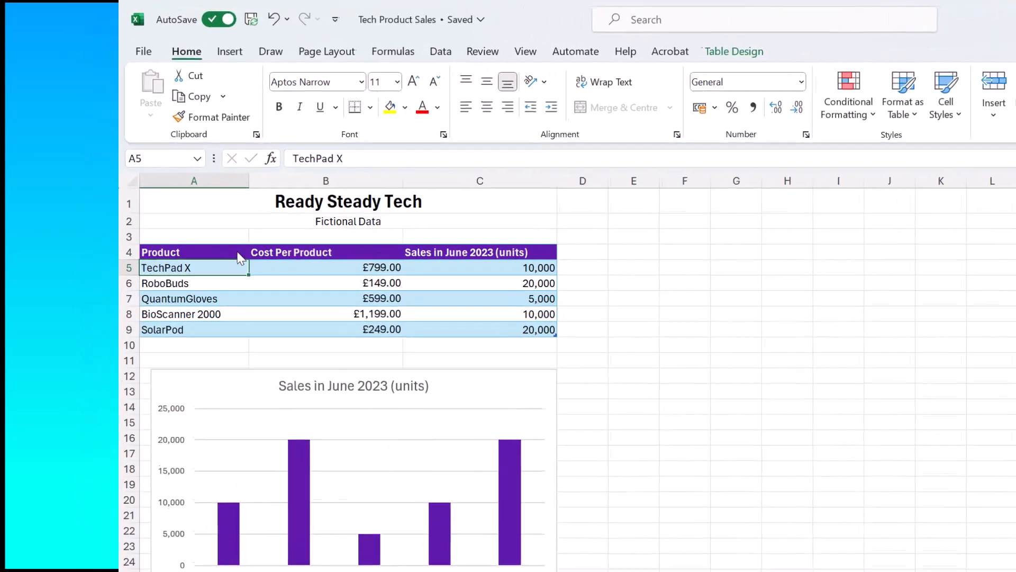
# Rename the first product to iTone and check the slide's linked table
pyautogui.write('iTone')
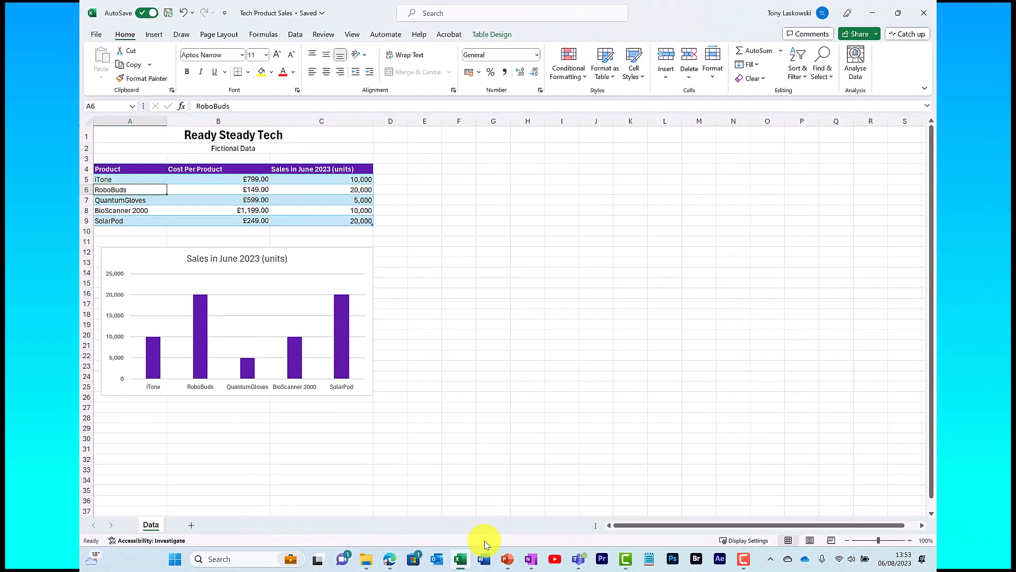
pyautogui.click(506, 558)
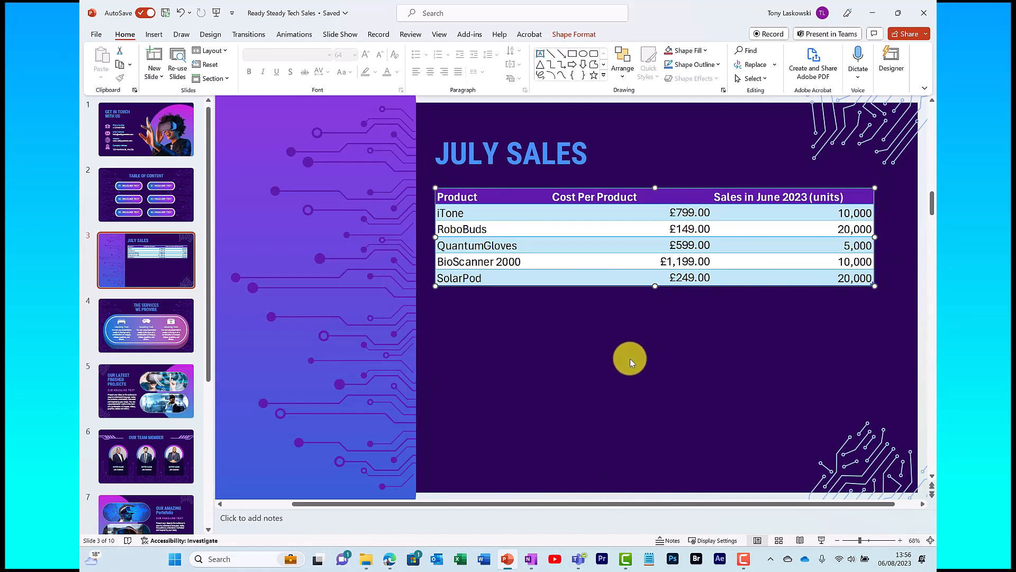
# Open the linked table's source workbook from the slide, maximize it and enable editing
pyautogui.rightClick(604, 242)
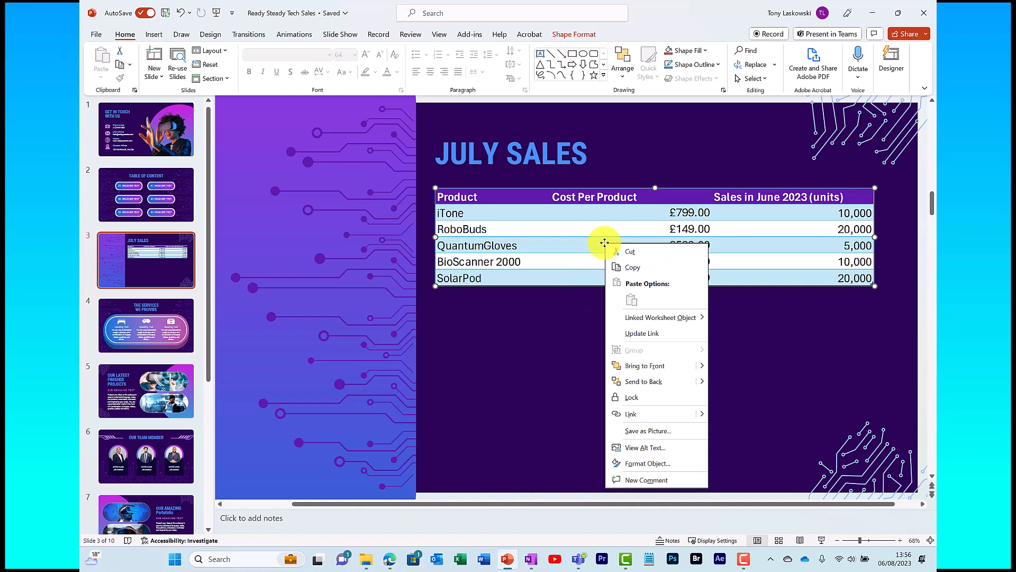
pyautogui.moveTo(663, 301)
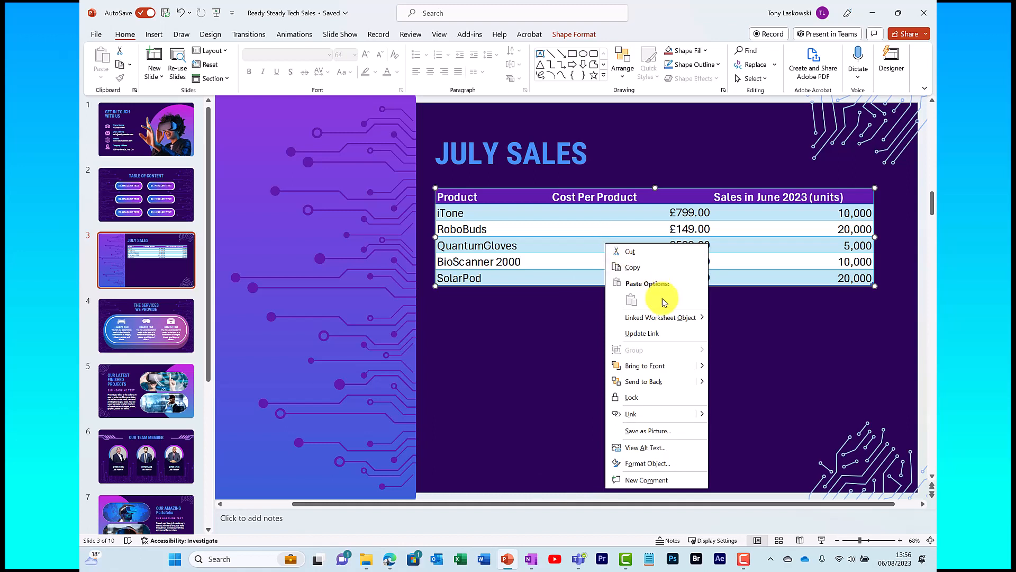
pyautogui.moveTo(673, 317)
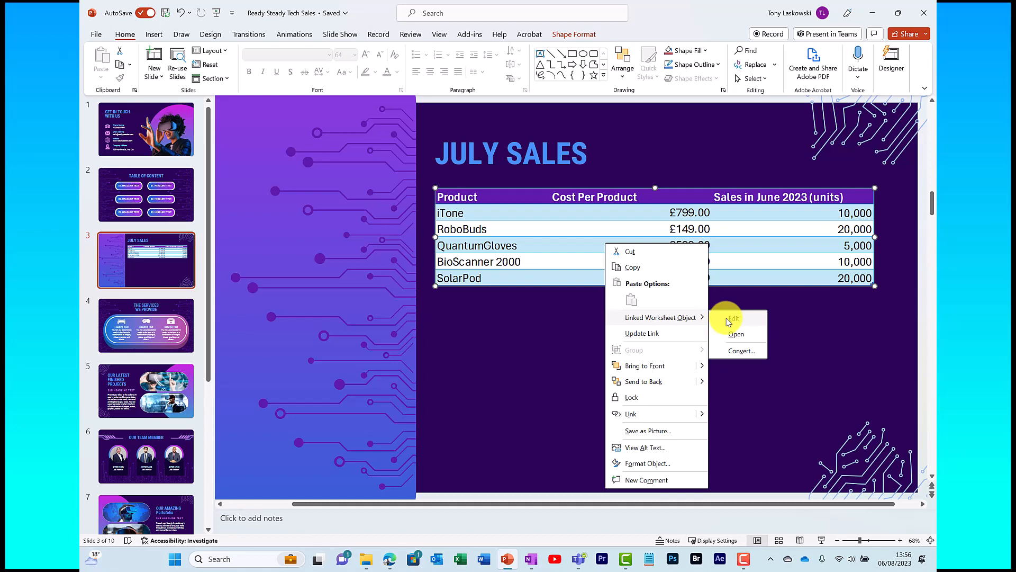
pyautogui.click(737, 334)
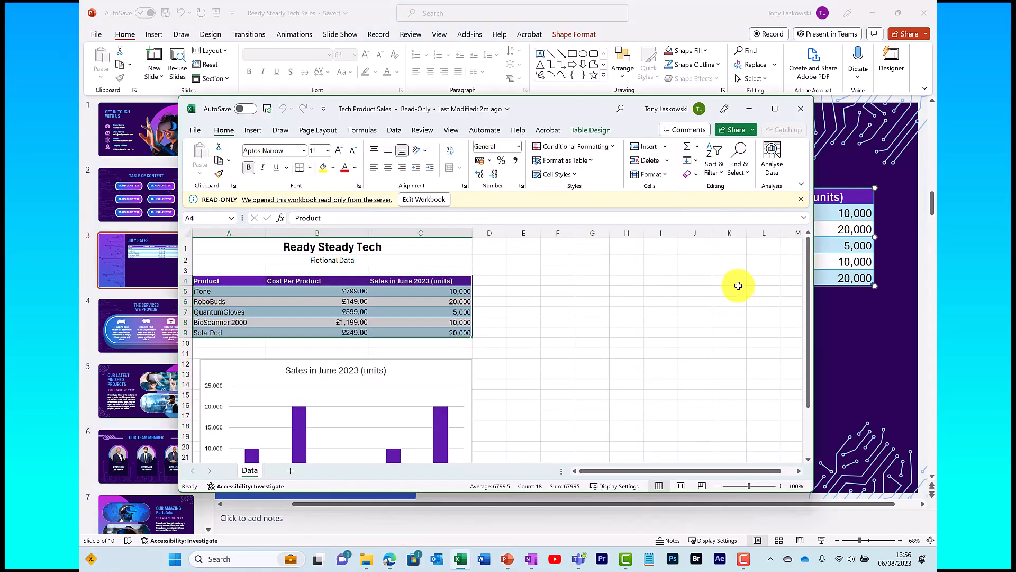
pyautogui.click(775, 109)
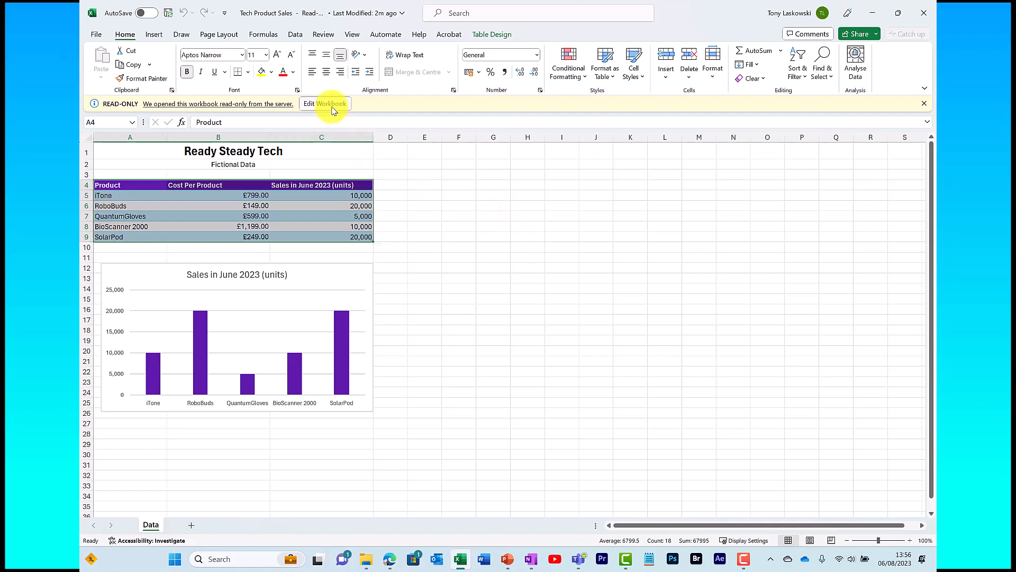
pyautogui.click(325, 104)
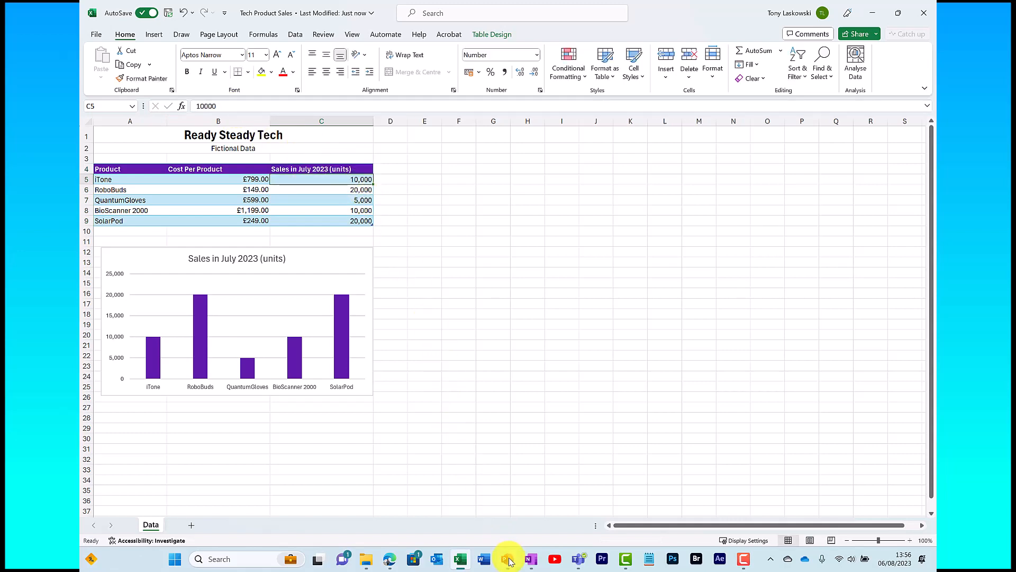
# Deselect the table and bring the copied Excel column chart back to the slide
pyautogui.click(506, 558)
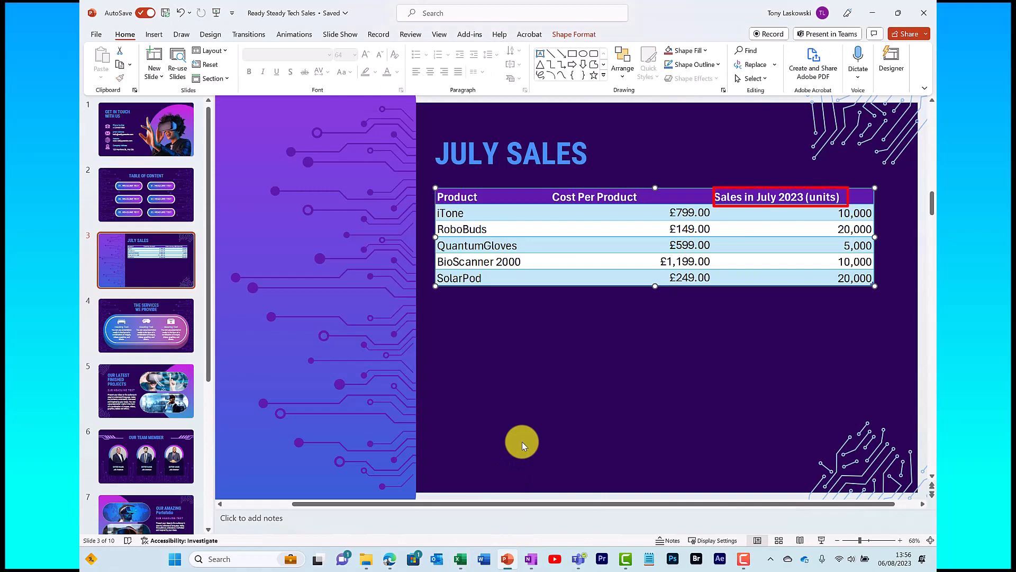
pyautogui.click(459, 558)
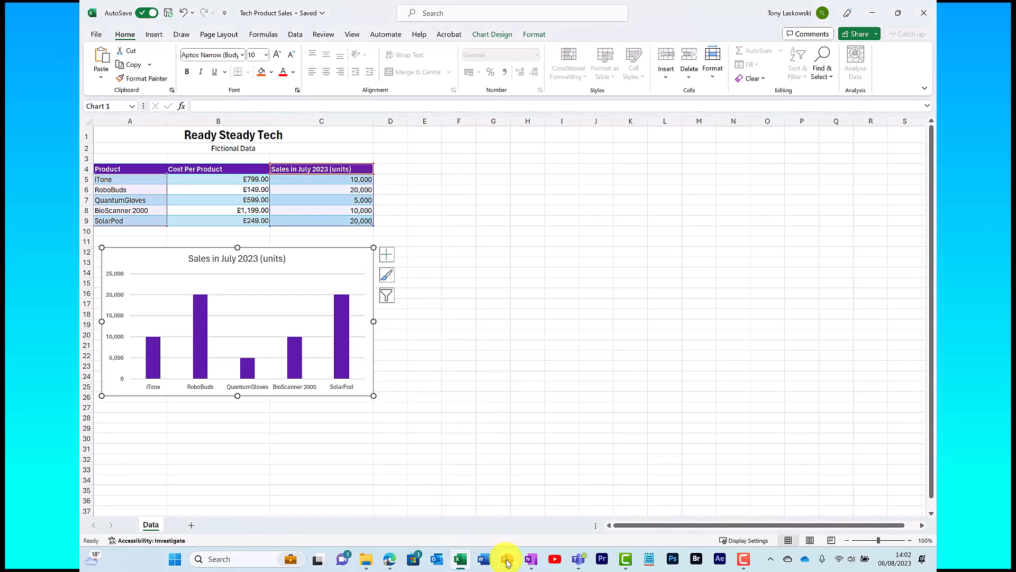
pyautogui.click(507, 559)
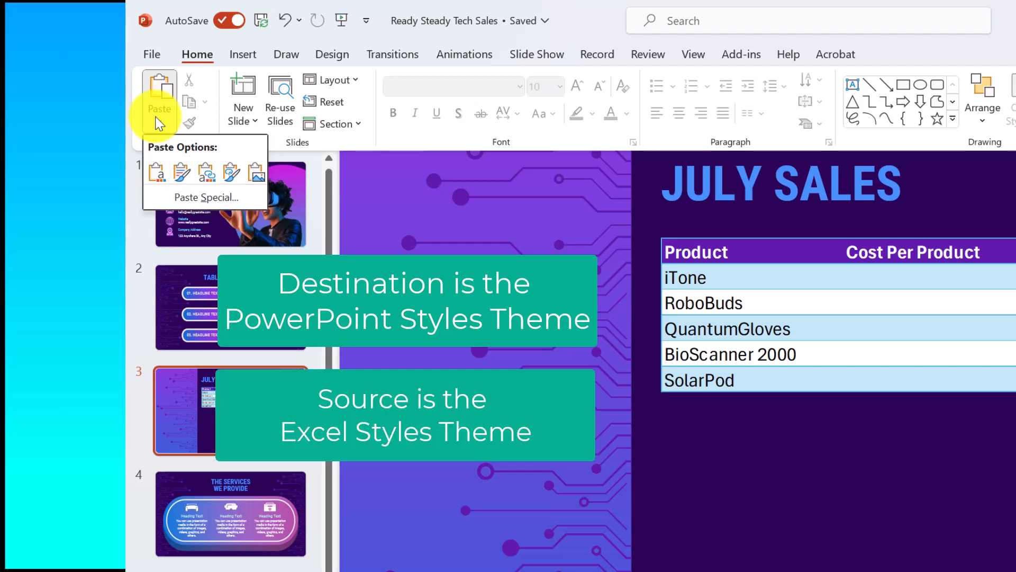
pyautogui.moveTo(206, 158)
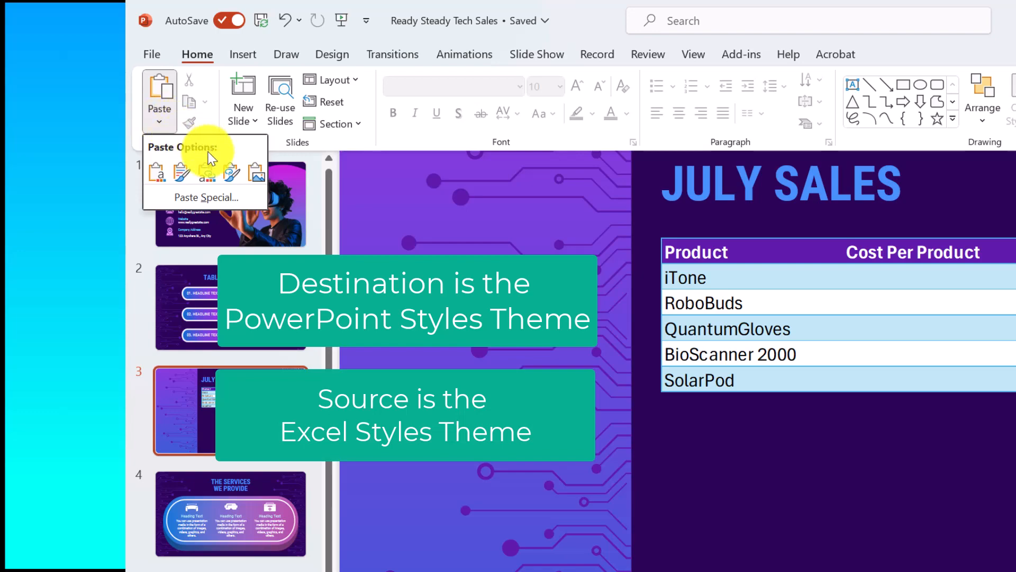
# Paste the chart with Use Destination Theme & Link Data, placed below the table
pyautogui.click(206, 172)
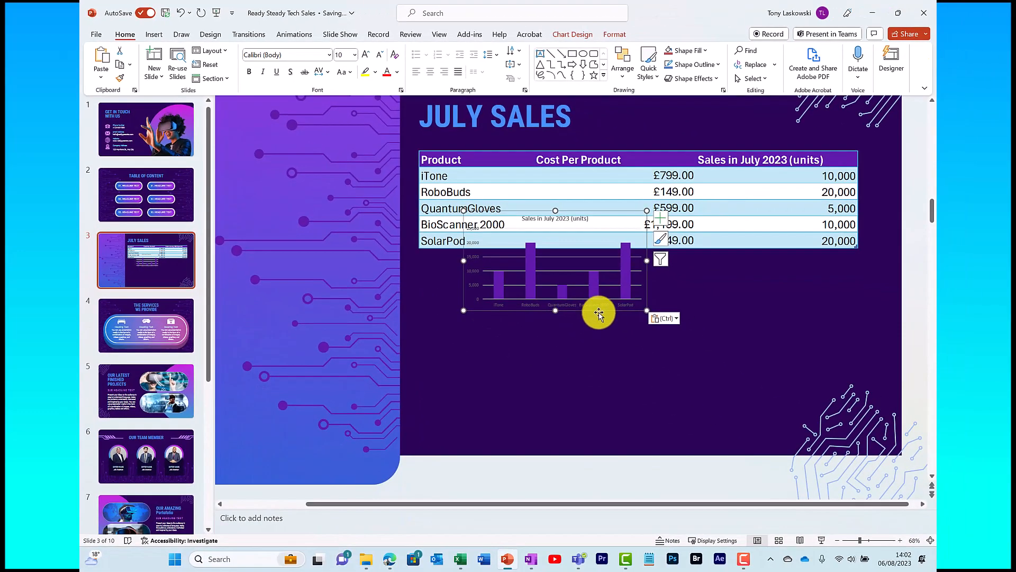
pyautogui.moveTo(598, 313); pyautogui.dragTo(570, 350)
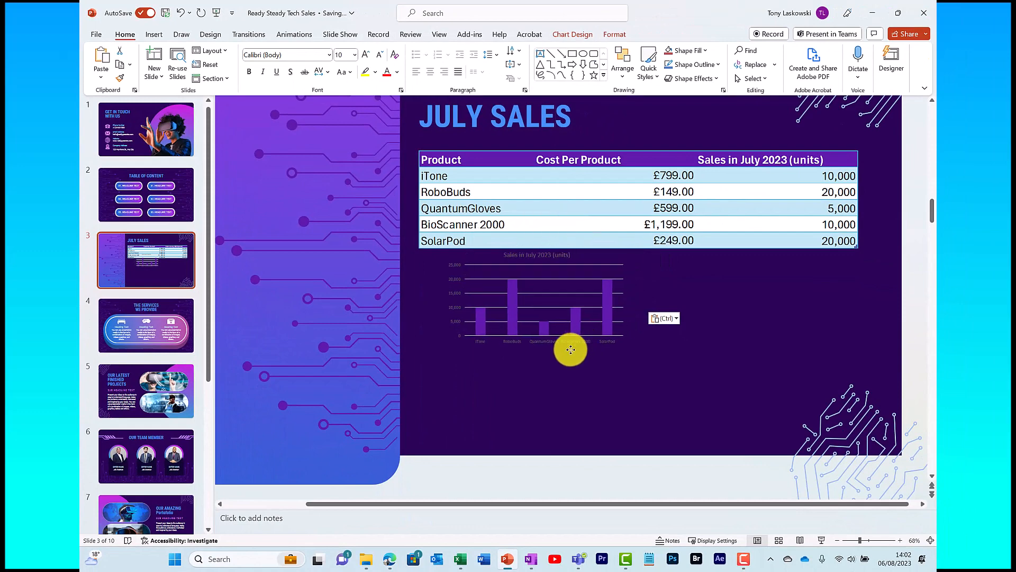
pyautogui.click(570, 349)
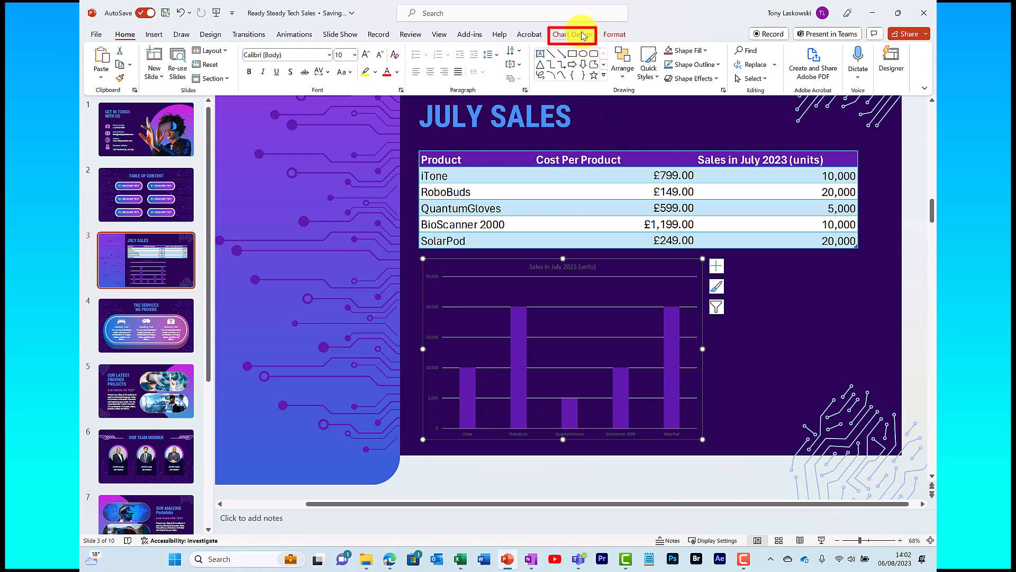
# Set the chart's Shape Fill to White from the Format tab
pyautogui.click(572, 35)
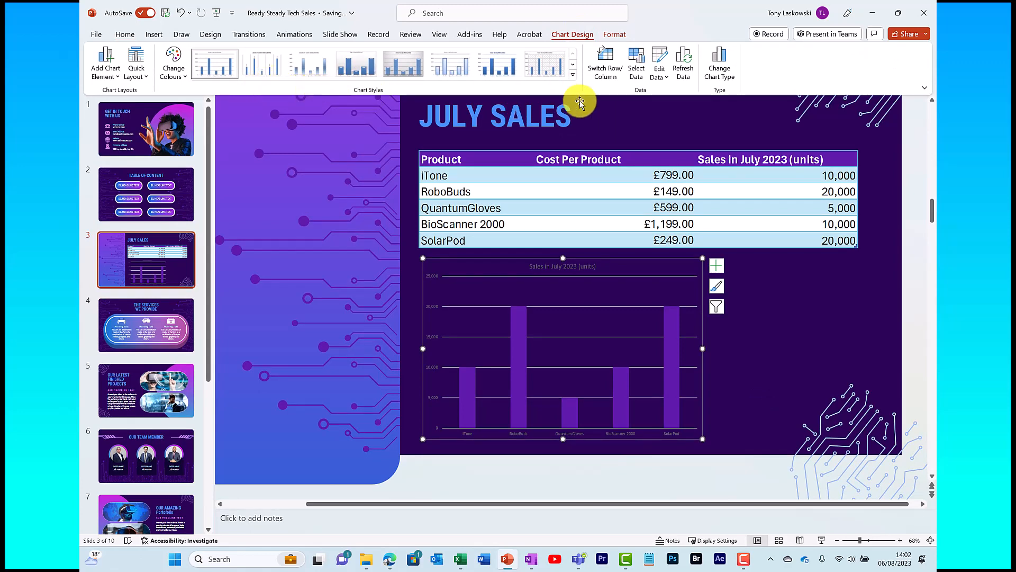
pyautogui.moveTo(753, 84)
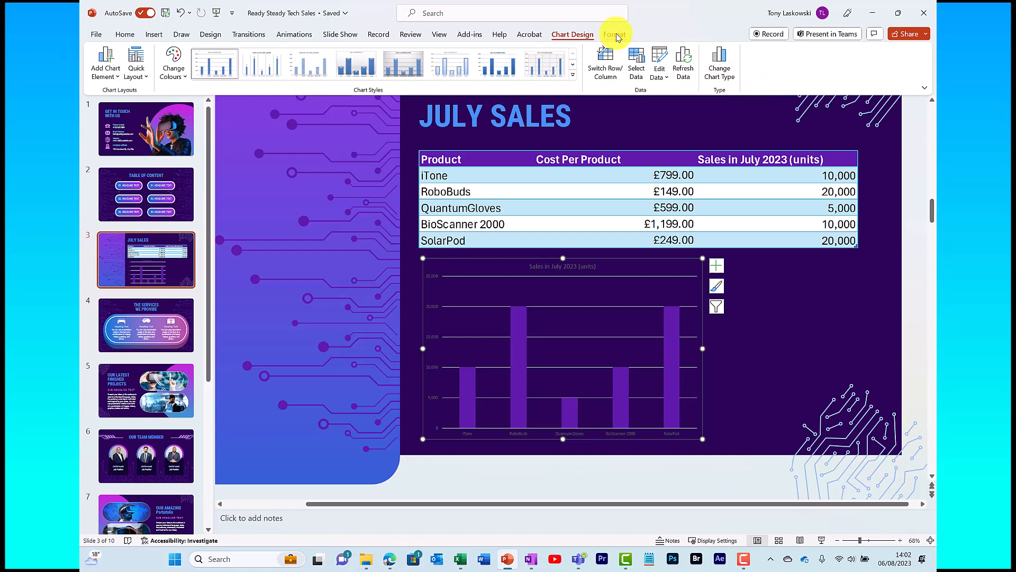
pyautogui.click(615, 33)
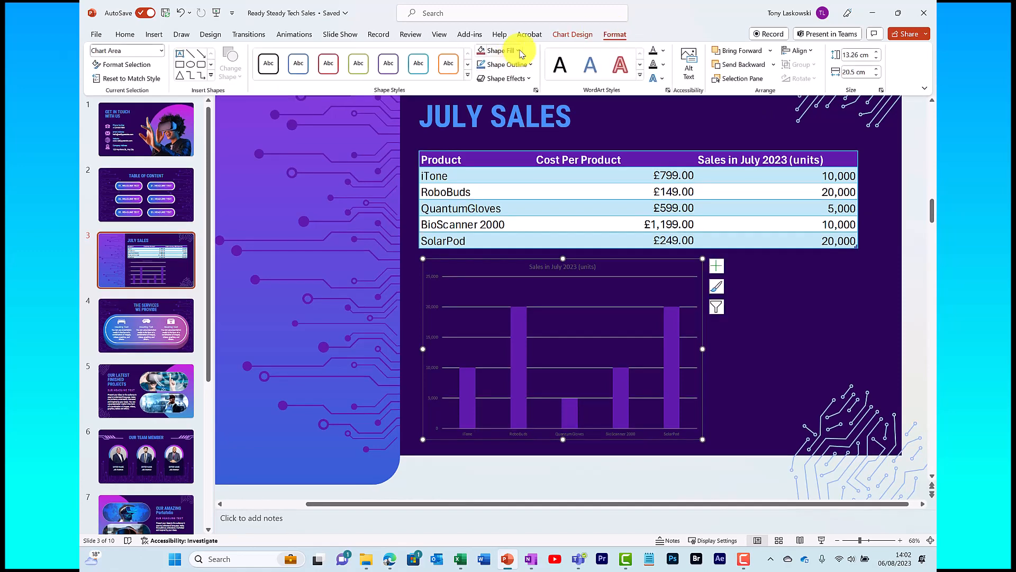
pyautogui.click(499, 50)
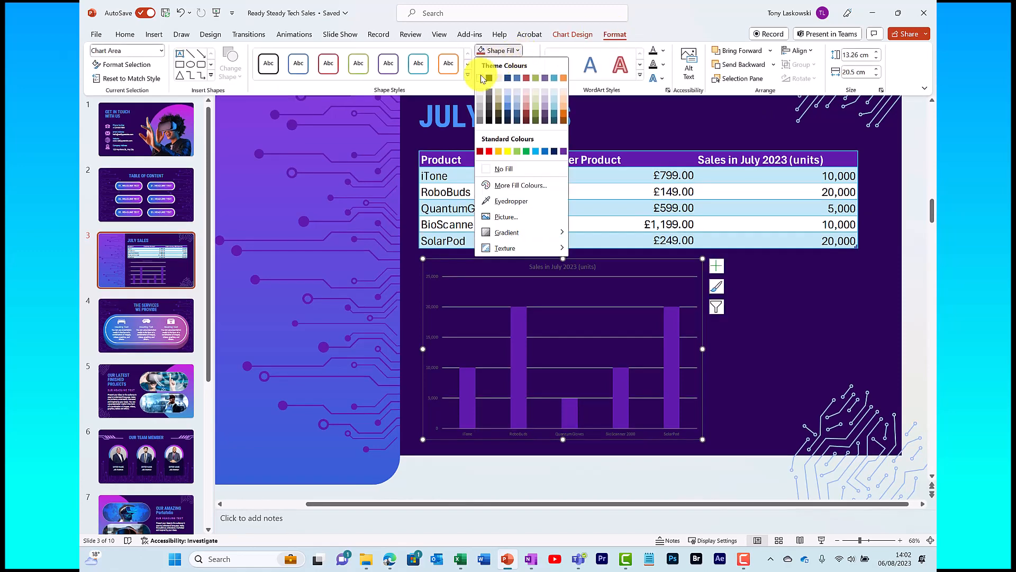
pyautogui.click(488, 78)
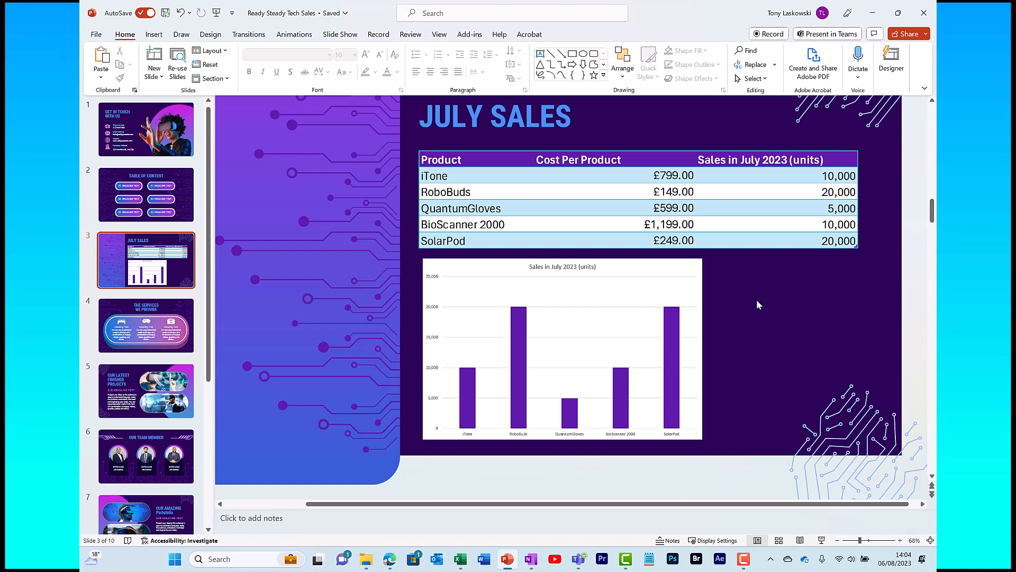
pyautogui.moveTo(618, 294)
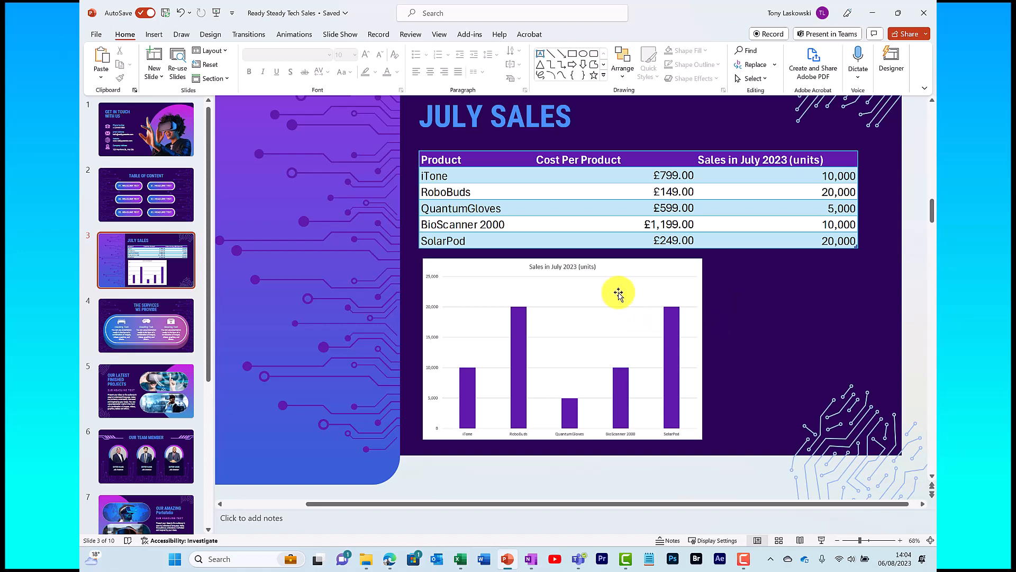
# Edit the chart data in Excel, setting RoboBuds sales to 5000, then return
pyautogui.rightClick(618, 292)
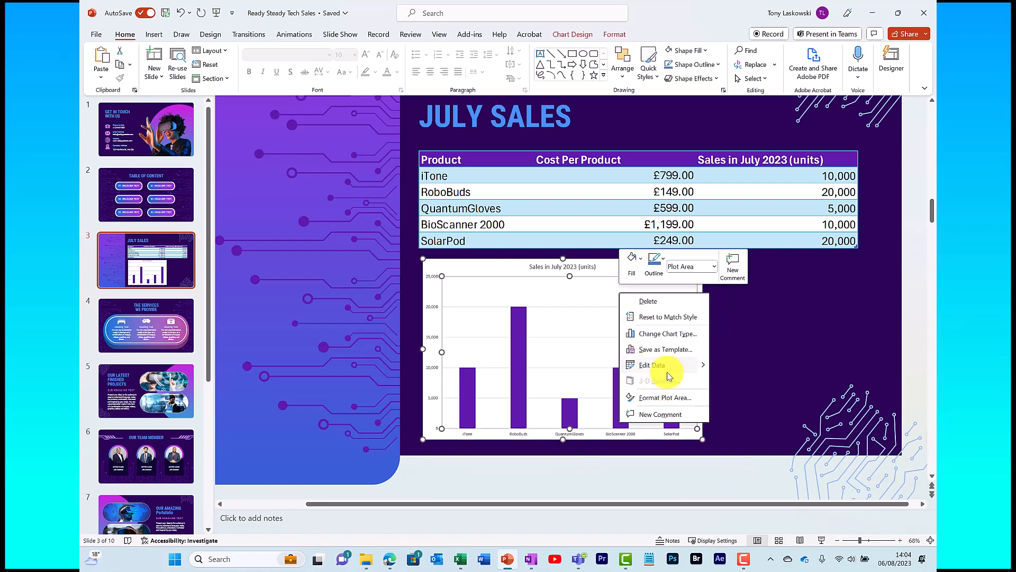
pyautogui.click(652, 365)
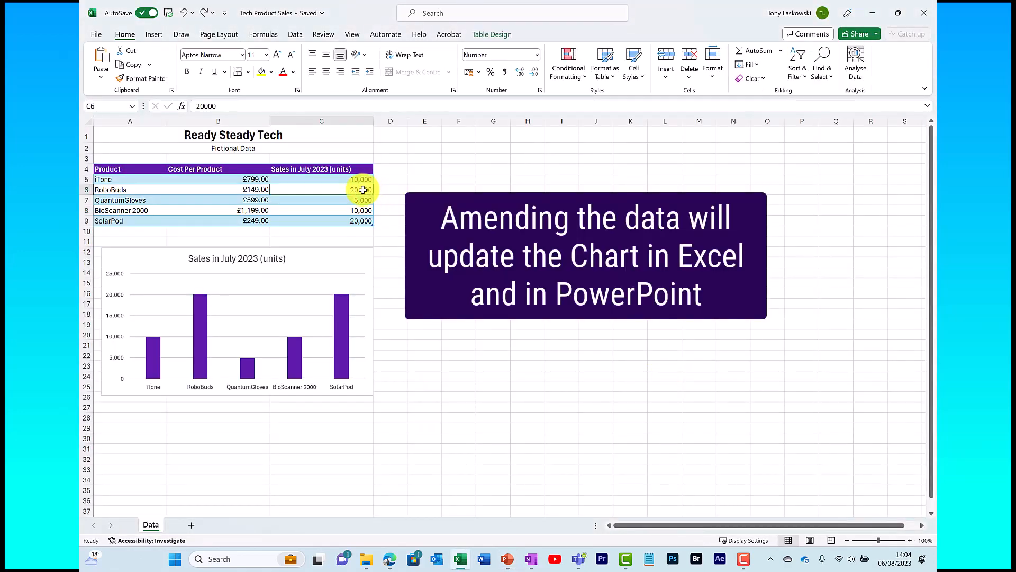
pyautogui.write('50')
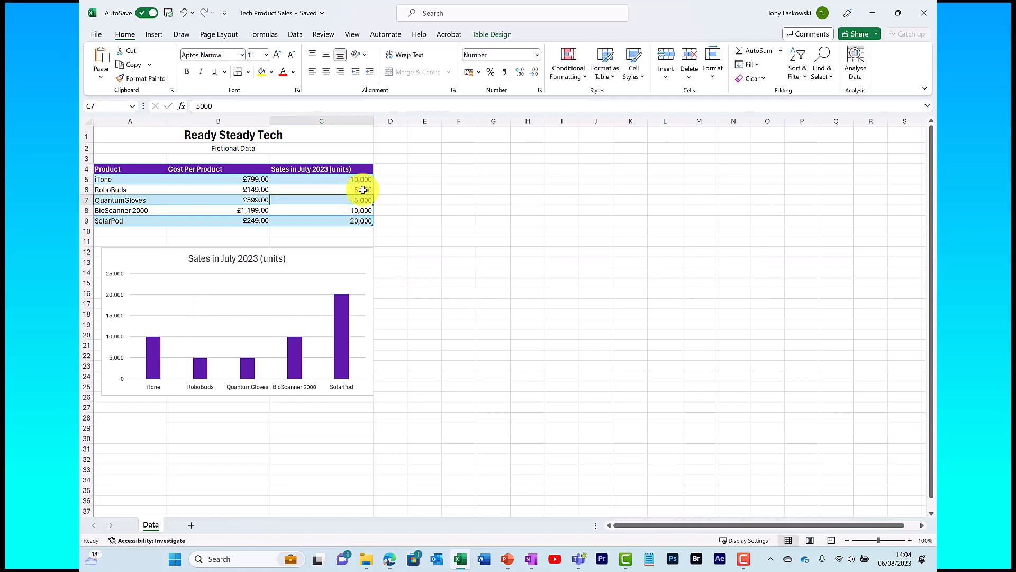
pyautogui.click(506, 559)
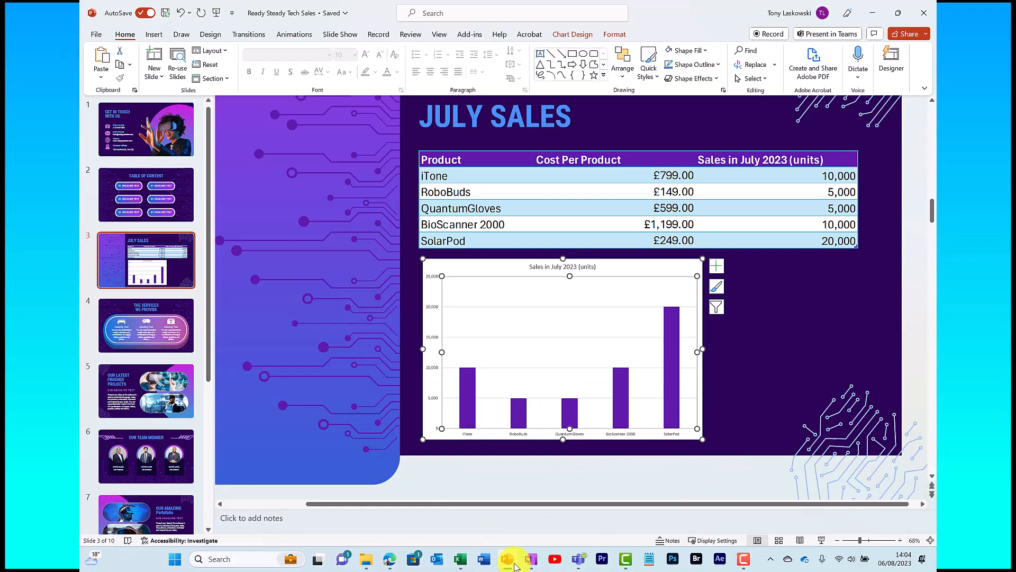